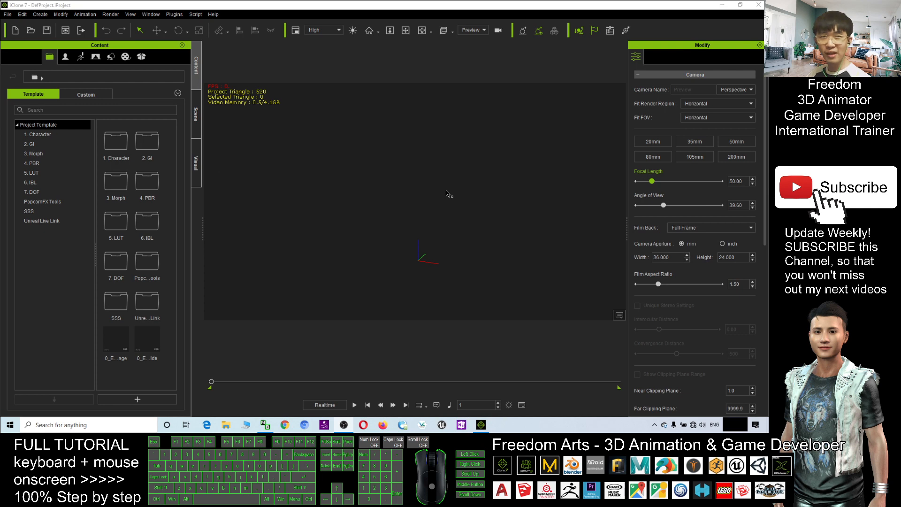
{"action": "mouse_move", "coordinate": [379, 188]}
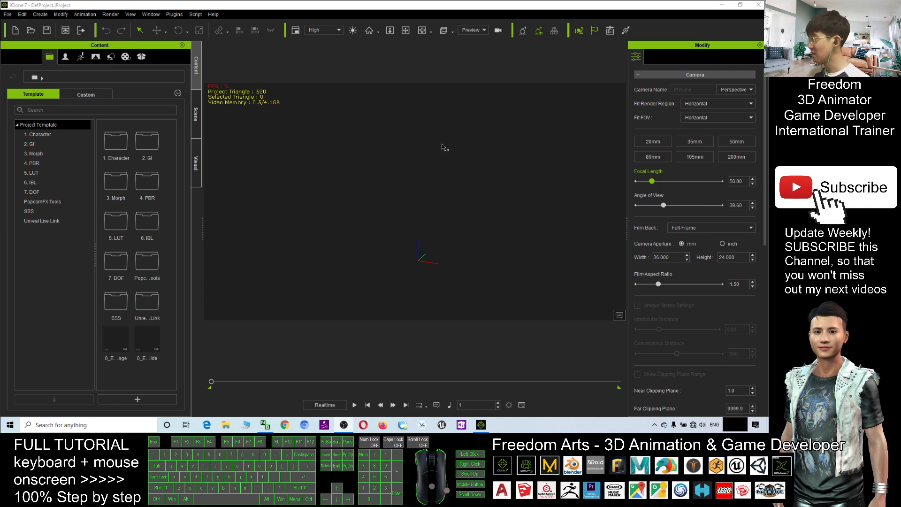
{"action": "mouse_move", "coordinate": [422, 143]}
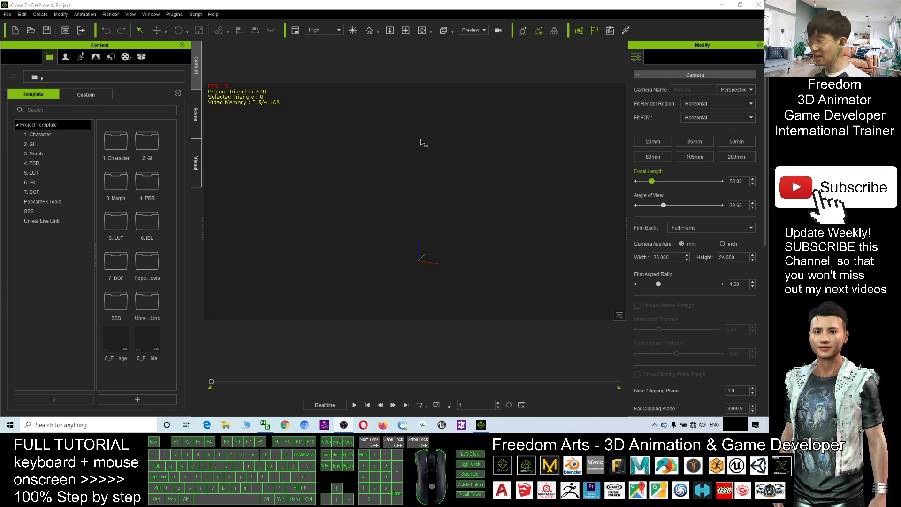
{"action": "mouse_move", "coordinate": [304, 107]}
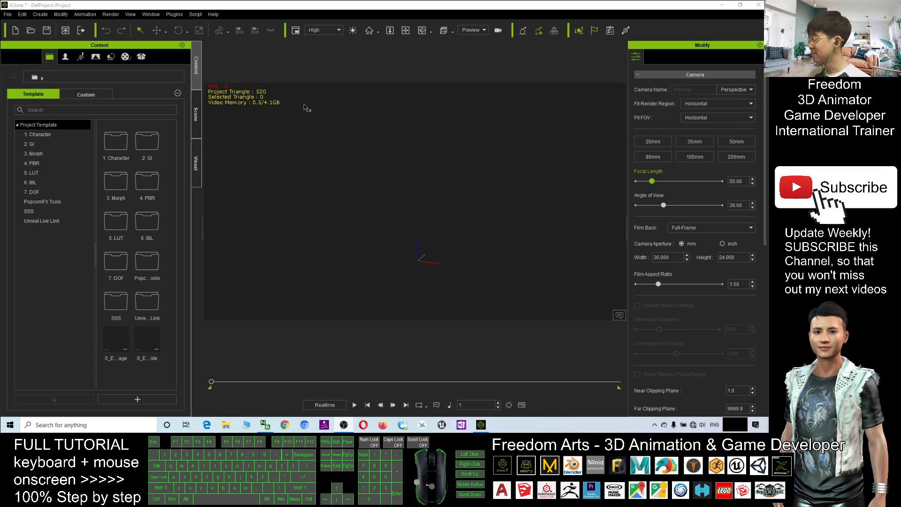
{"action": "mouse_move", "coordinate": [14, 10]}
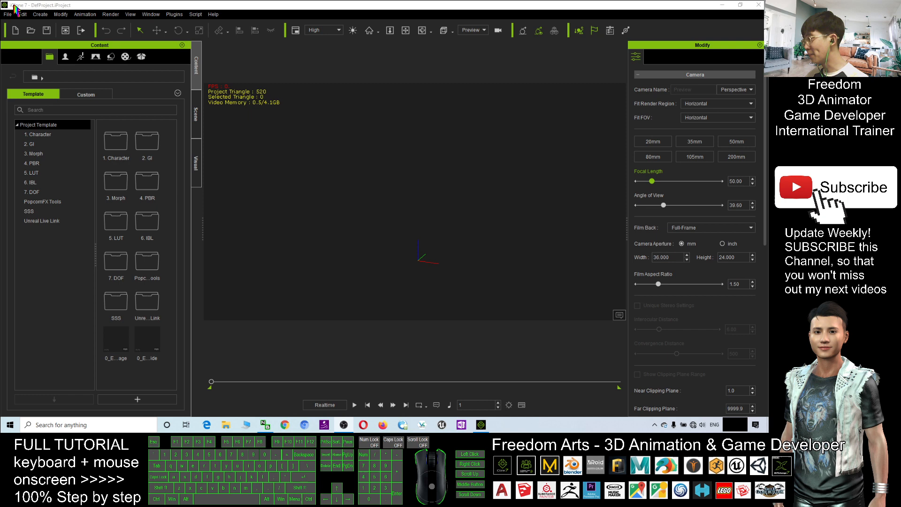
{"action": "mouse_move", "coordinate": [353, 98]}
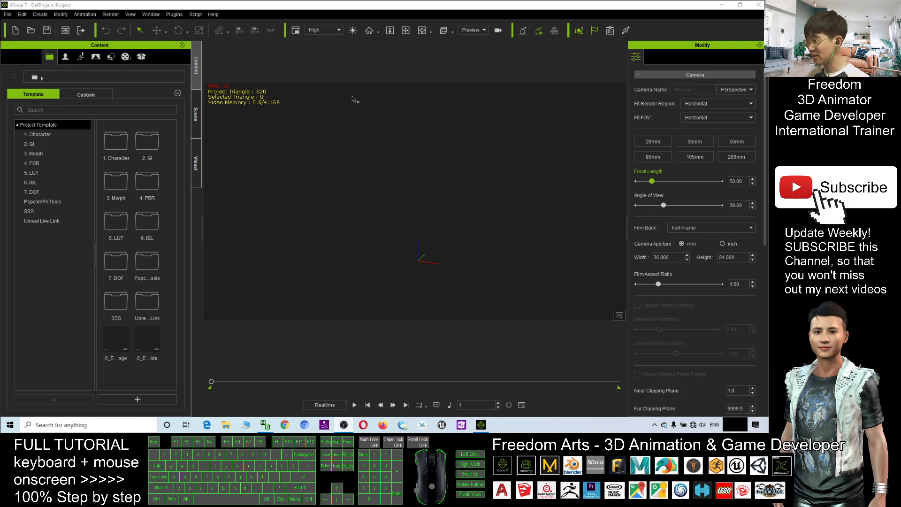
{"action": "mouse_move", "coordinate": [476, 212]}
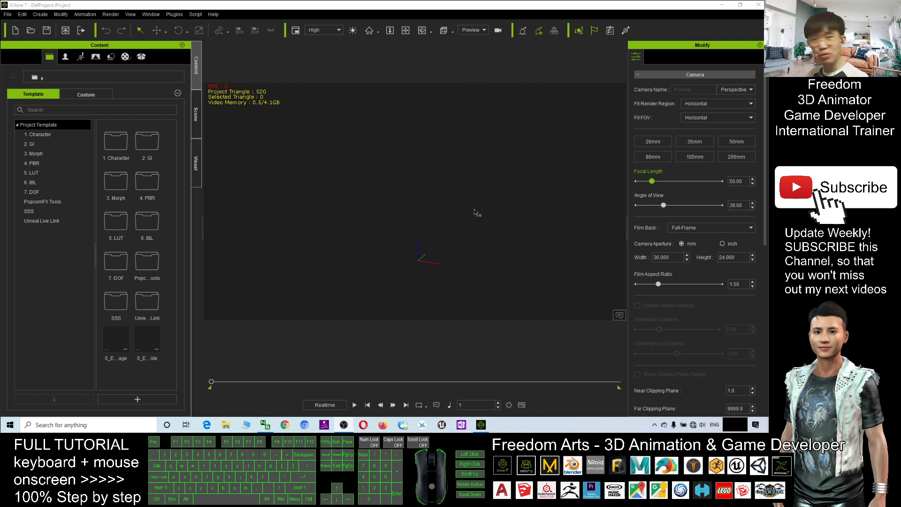
{"action": "mouse_move", "coordinate": [438, 217]}
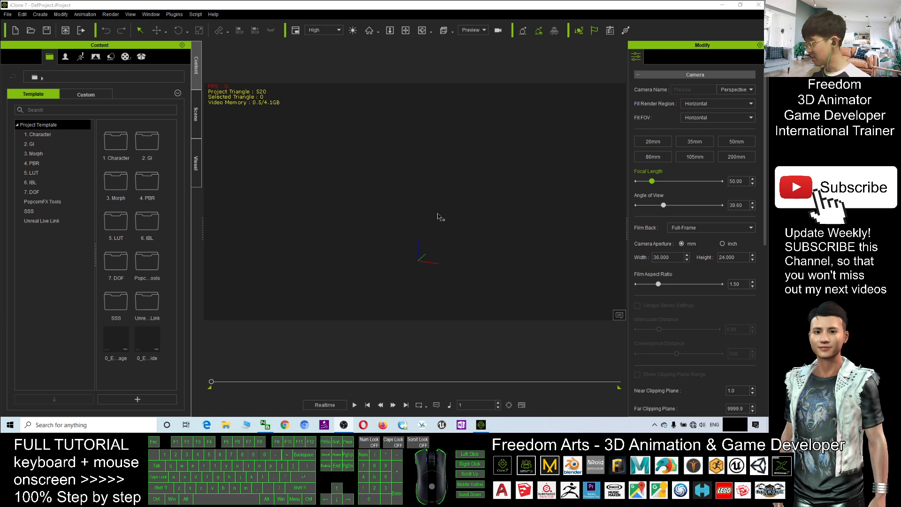
Step: Turn on the ground grid in the empty viewport with Ctrl+G
{"action": "key", "text": "ctrl+g"}
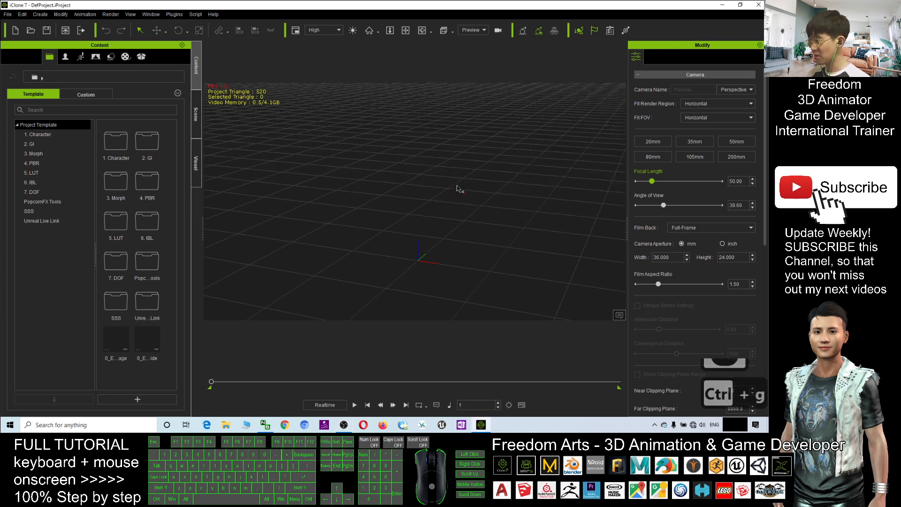
{"action": "mouse_move", "coordinate": [565, 184]}
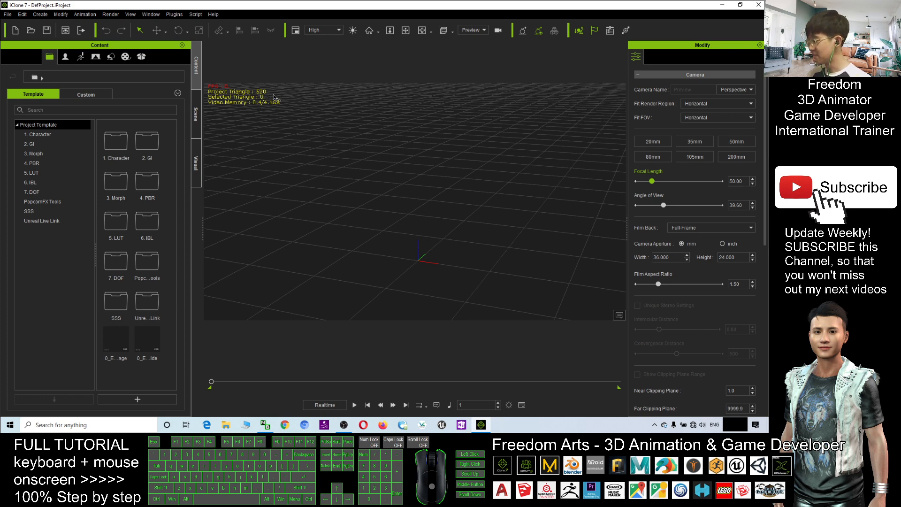
{"action": "mouse_move", "coordinate": [279, 97]}
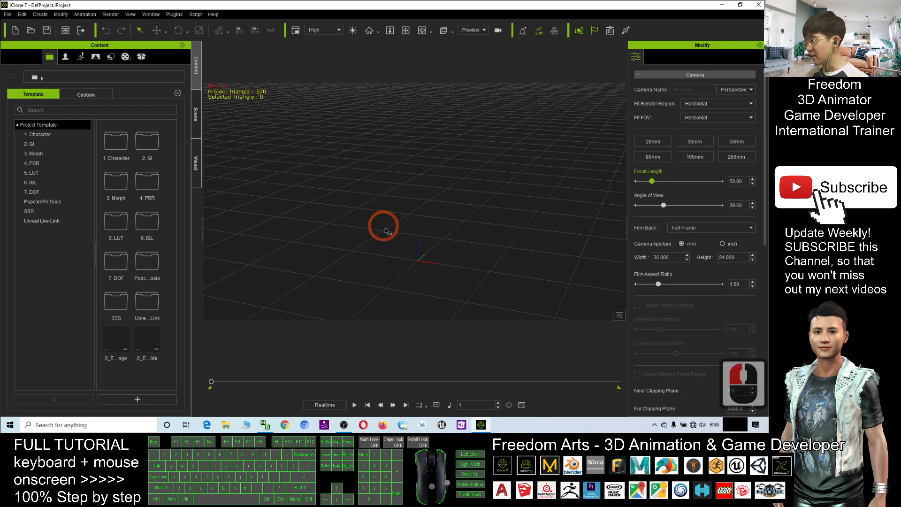
{"action": "mouse_move", "coordinate": [493, 260]}
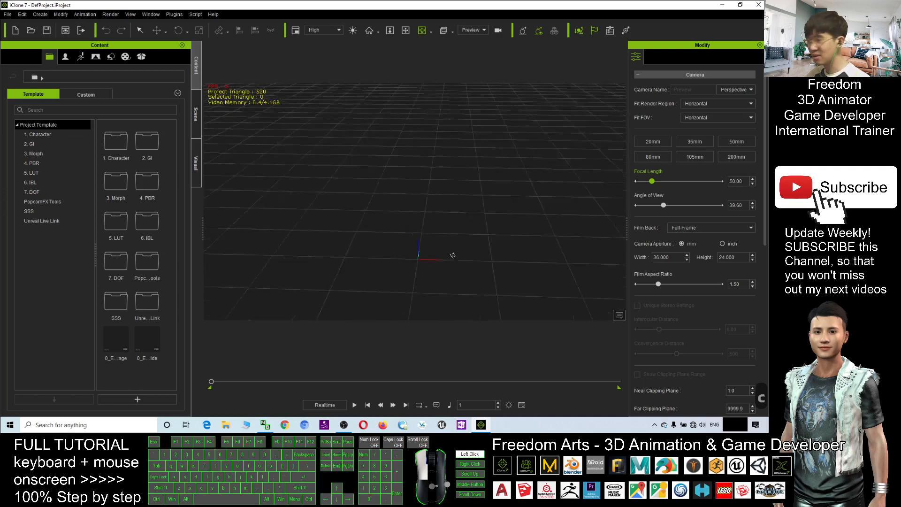
Step: Orbit and zoom the camera out so the grid stretches across the scene
{"action": "left_click_drag", "start_coordinate": [452, 256], "coordinate": [415, 170]}
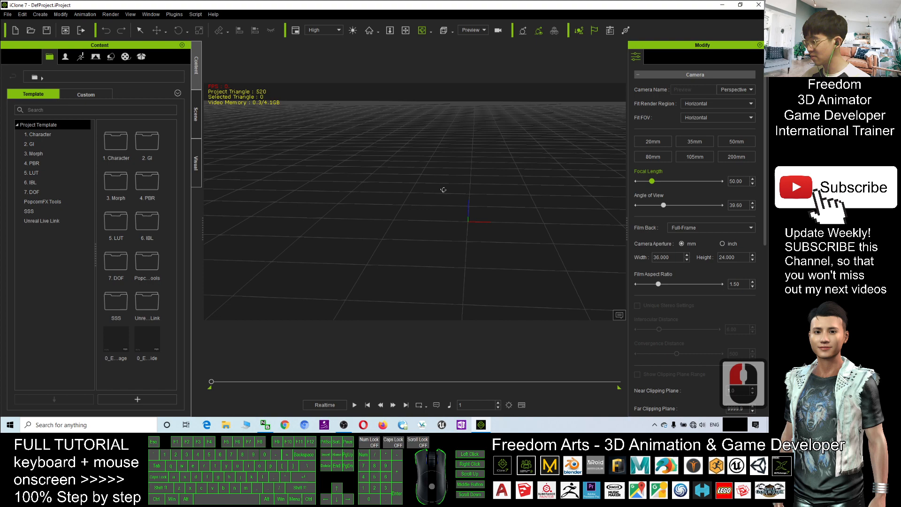
{"action": "scroll", "scroll_direction": "down", "scroll_amount": 3}
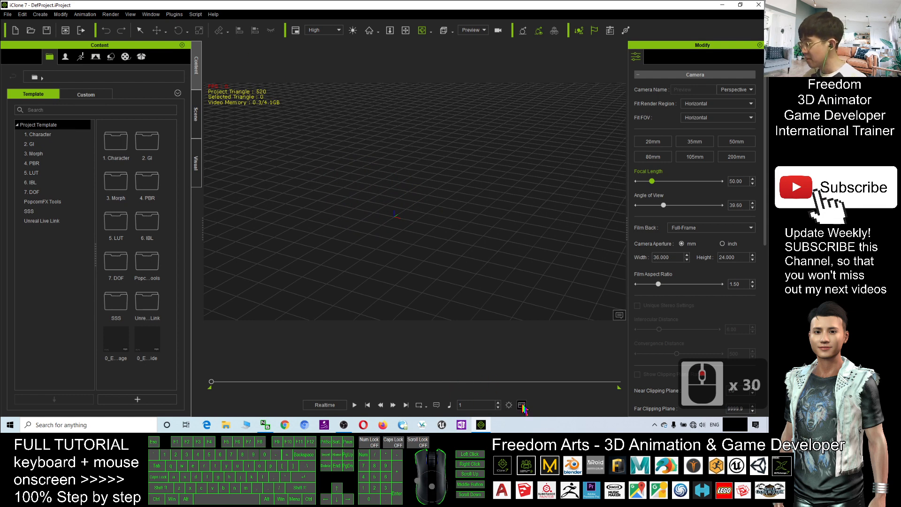
Step: Show the timeline panel and fit the full ~1800-frame project length with Fit To Window
{"action": "left_click", "coordinate": [521, 405]}
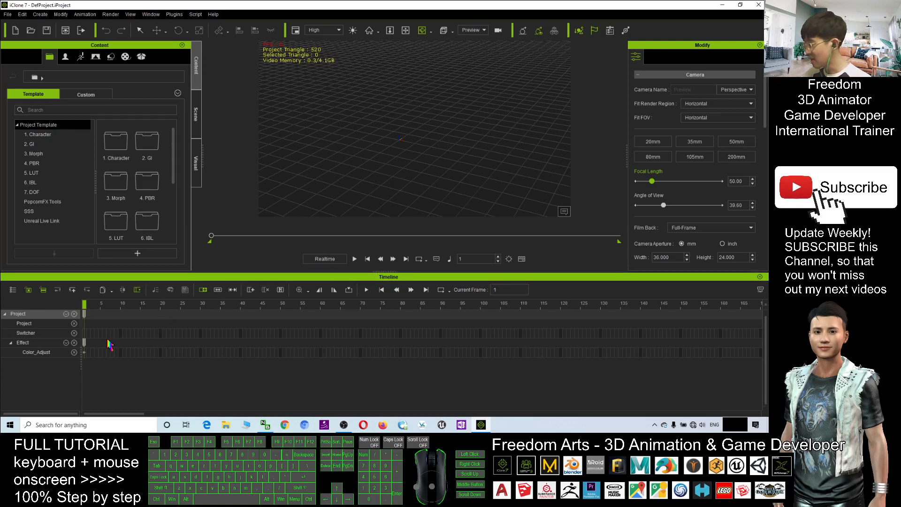
{"action": "mouse_move", "coordinate": [368, 361]}
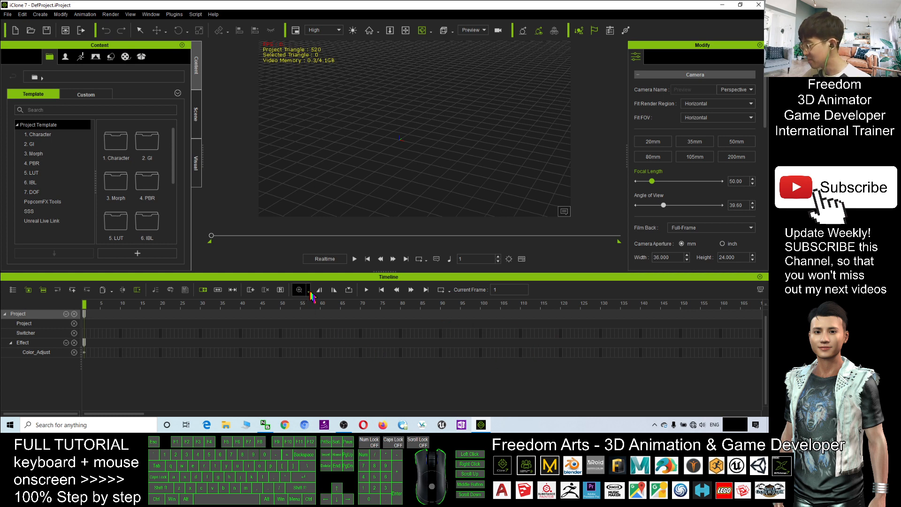
{"action": "double_click", "coordinate": [299, 290]}
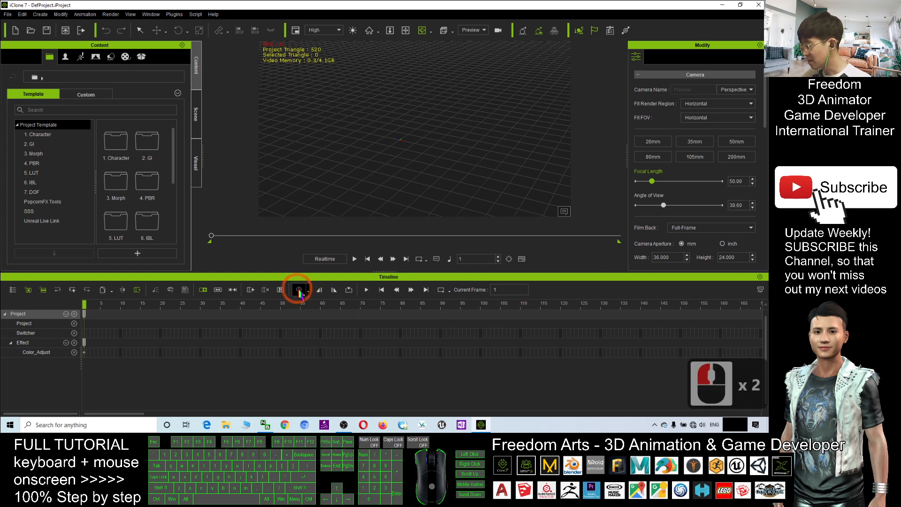
{"action": "left_click", "coordinate": [300, 290]}
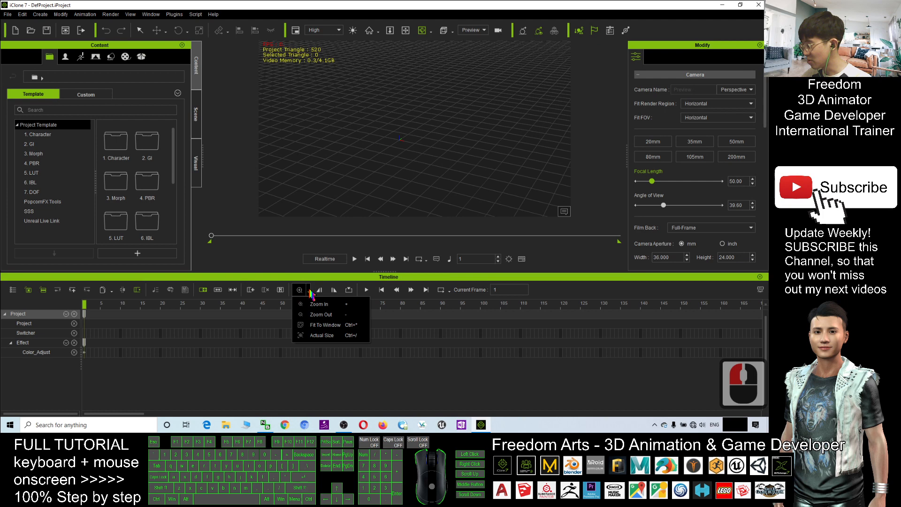
{"action": "mouse_move", "coordinate": [344, 324]}
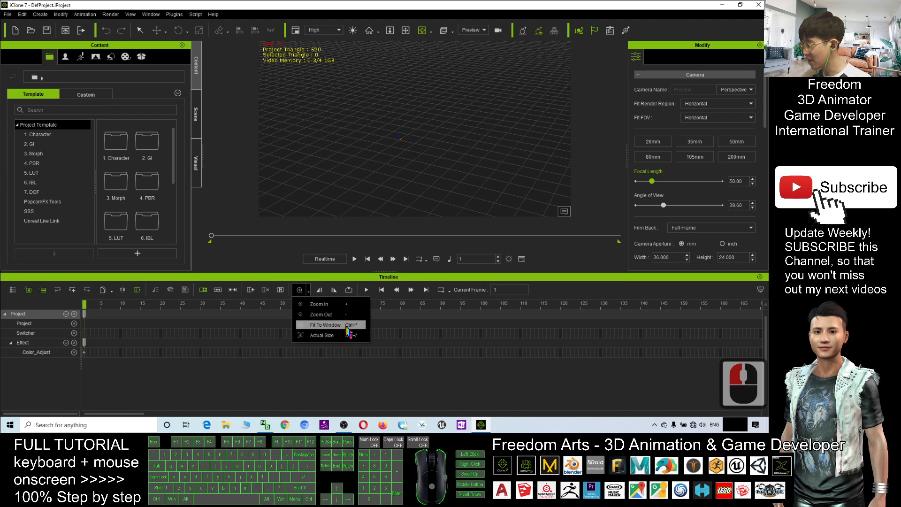
{"action": "left_click", "coordinate": [323, 325]}
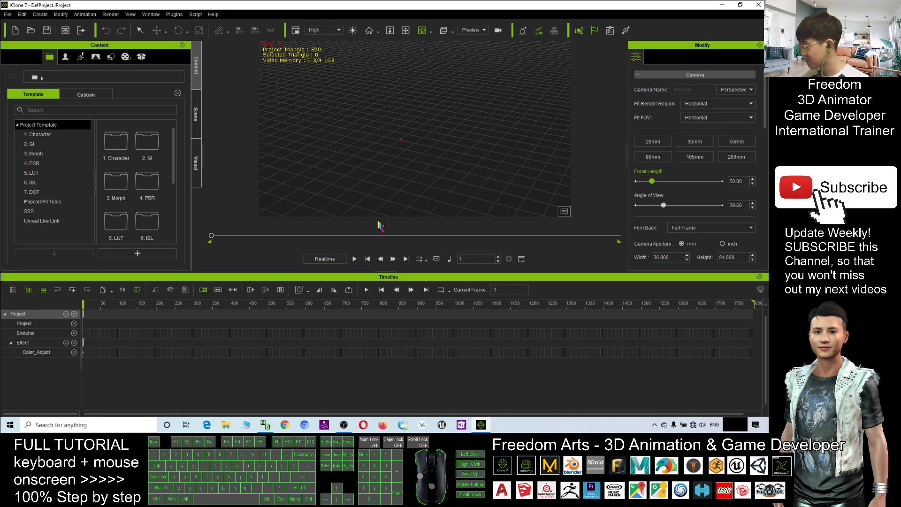
Step: Switch to the full-screen workspace layout, browse the Plugins menu, and re-dock the Modify panel
{"action": "left_click", "coordinate": [152, 14]}
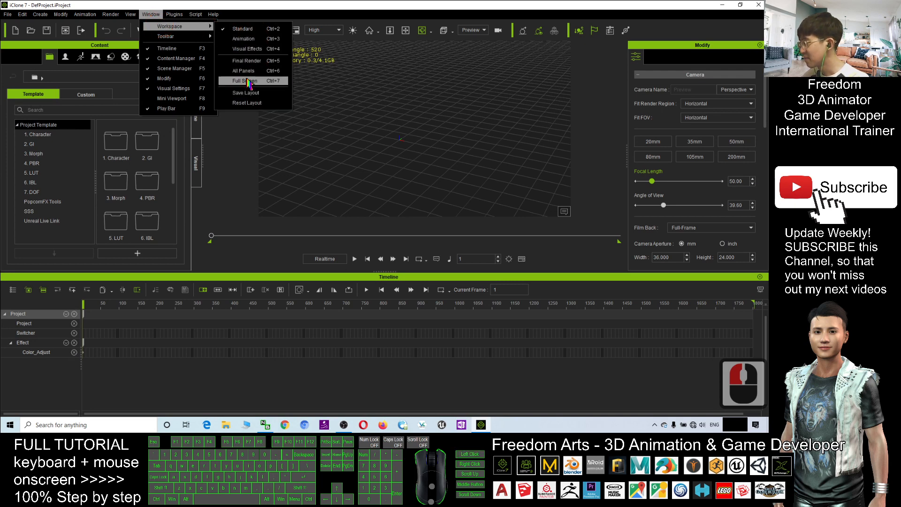
{"action": "left_click", "coordinate": [242, 81]}
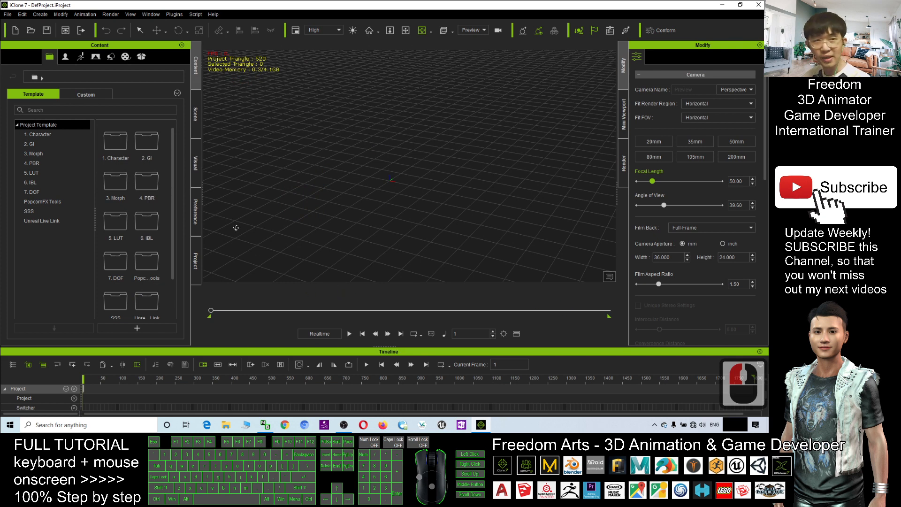
{"action": "left_click", "coordinate": [173, 15]}
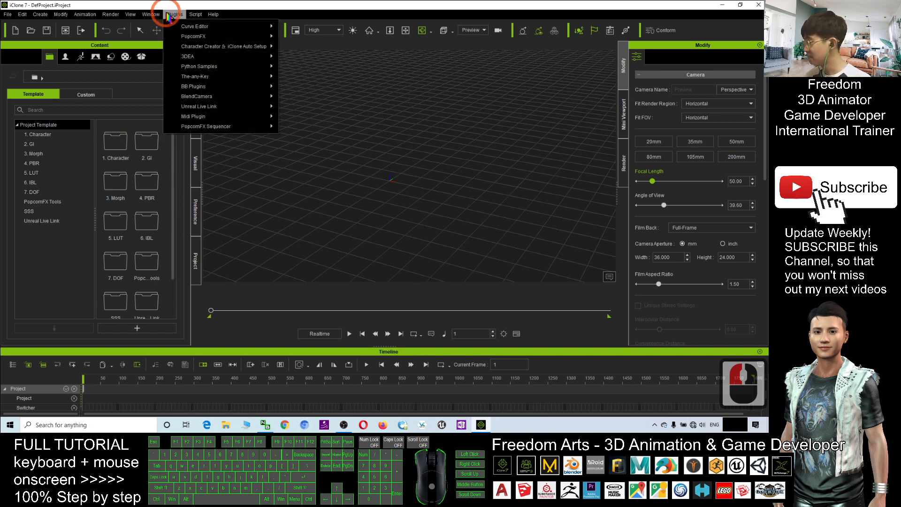
{"action": "left_click", "coordinate": [150, 14]}
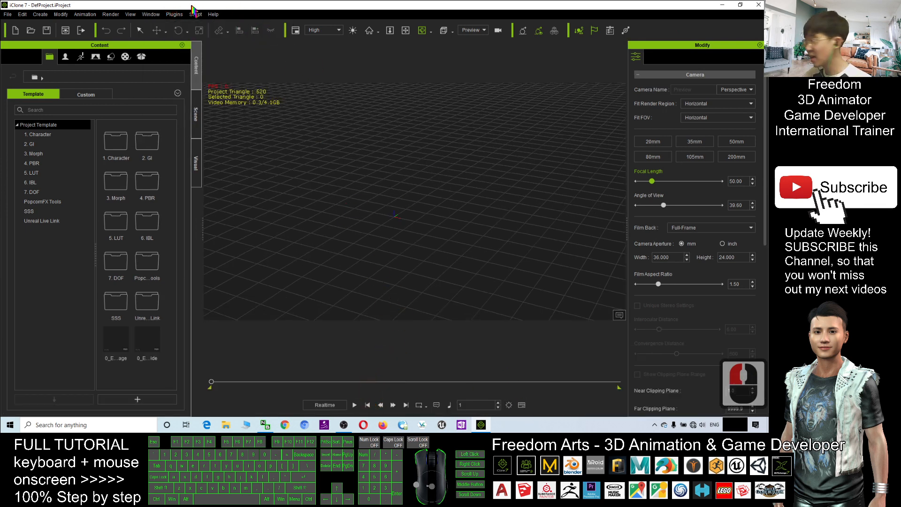
{"action": "left_click", "coordinate": [150, 14]}
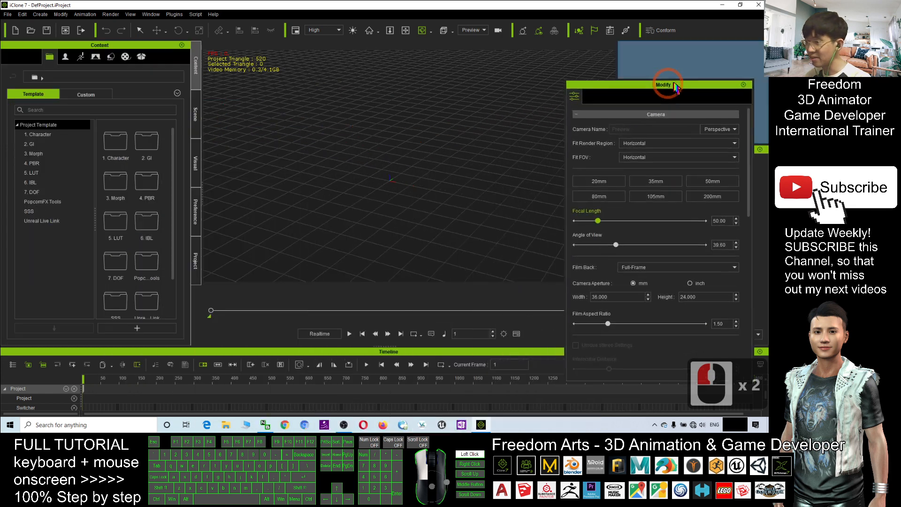
{"action": "left_click_drag", "start_coordinate": [667, 84], "coordinate": [618, 133]}
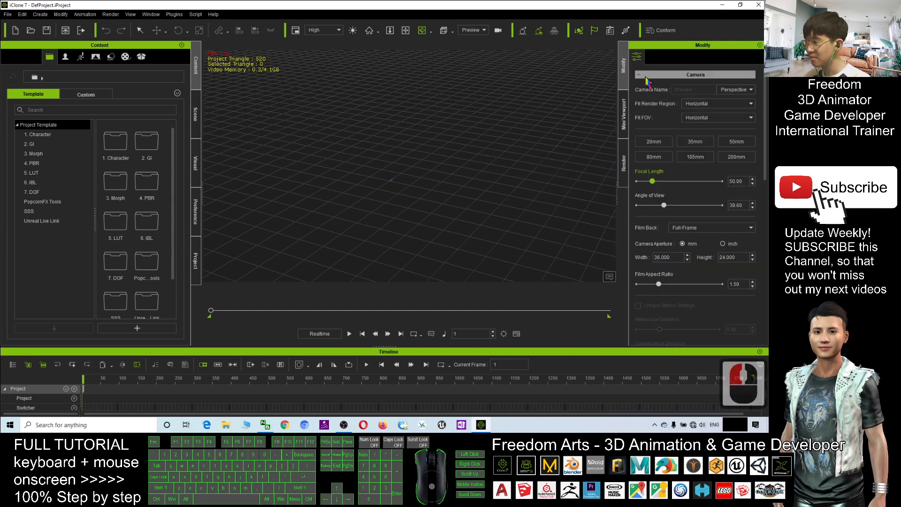
Step: Keep the Modify panel docked at the right edge of the full-screen layout
{"action": "left_click", "coordinate": [195, 111]}
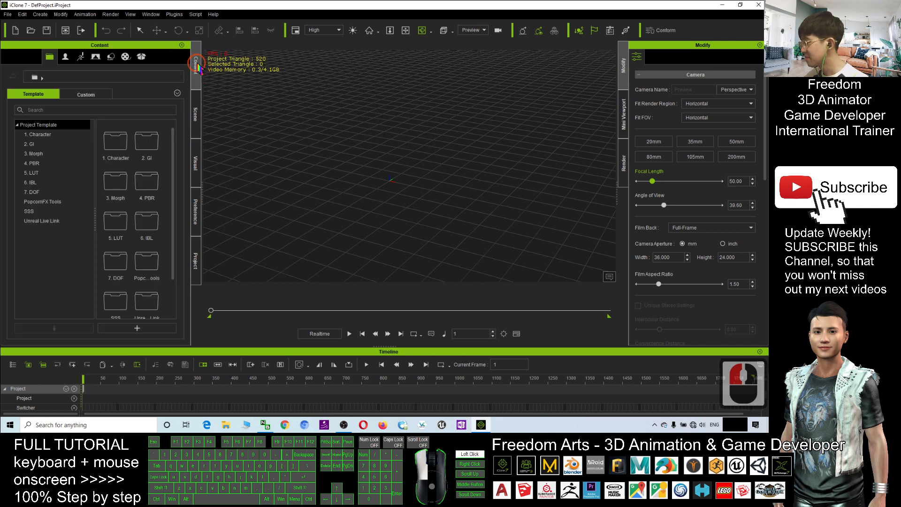
Step: Expand the Set > Prop folders, then browse the Avatar templates and their characters
{"action": "left_click", "coordinate": [96, 57]}
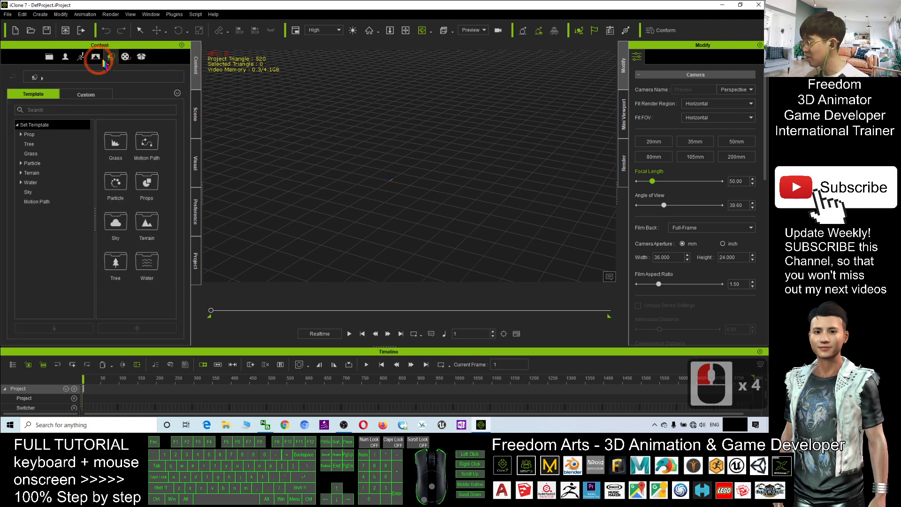
{"action": "left_click", "coordinate": [95, 56]}
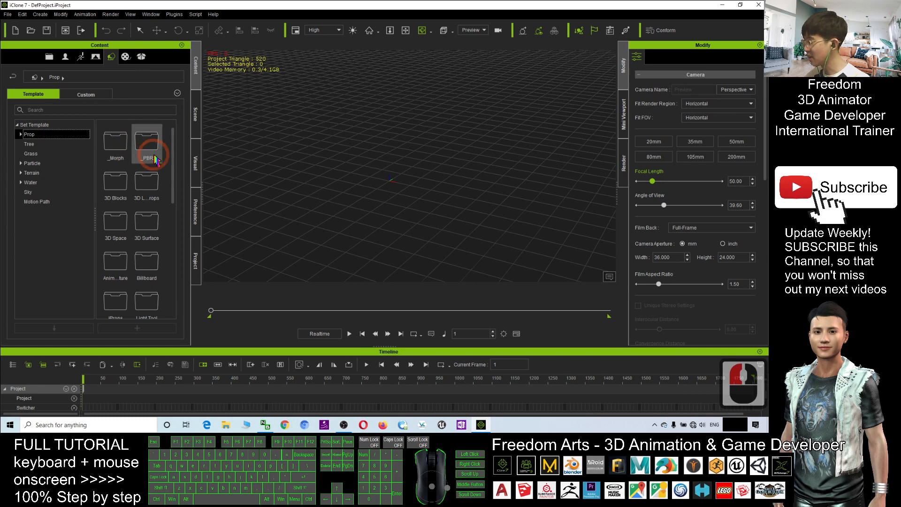
{"action": "left_click", "coordinate": [22, 134]}
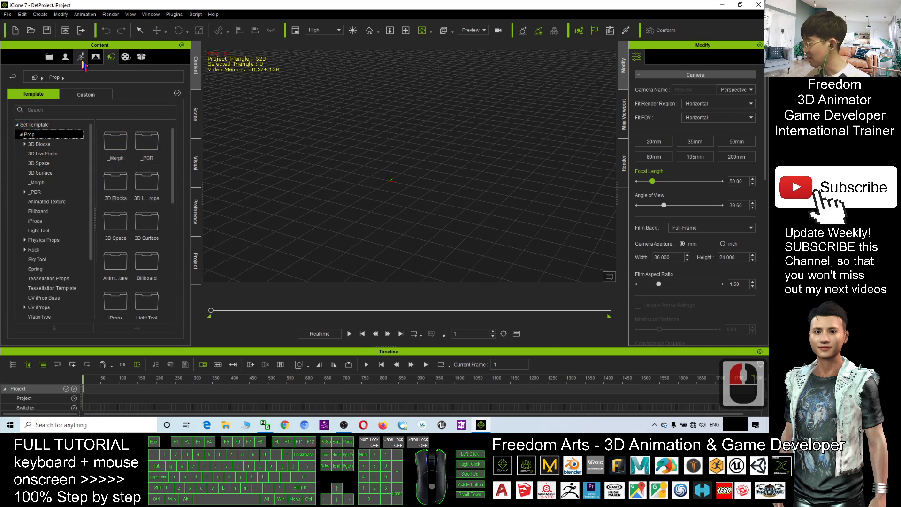
{"action": "left_click", "coordinate": [65, 57]}
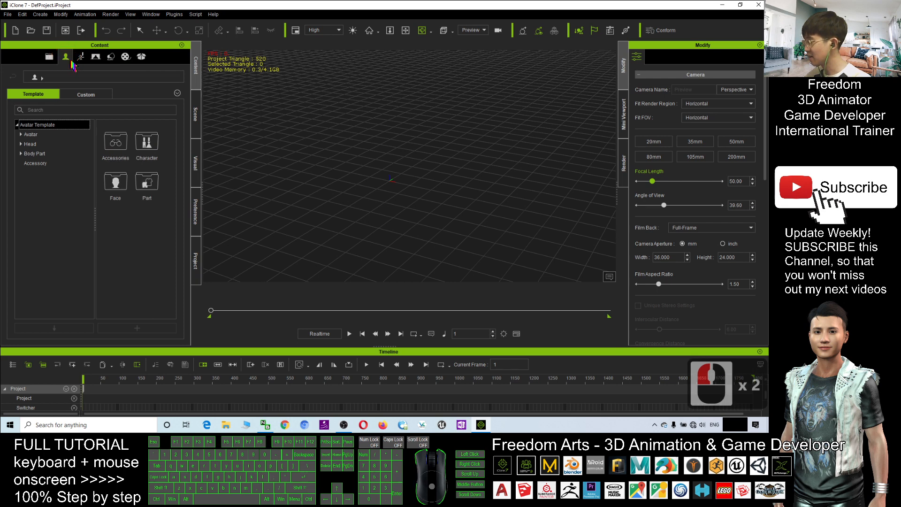
{"action": "left_click", "coordinate": [21, 134]}
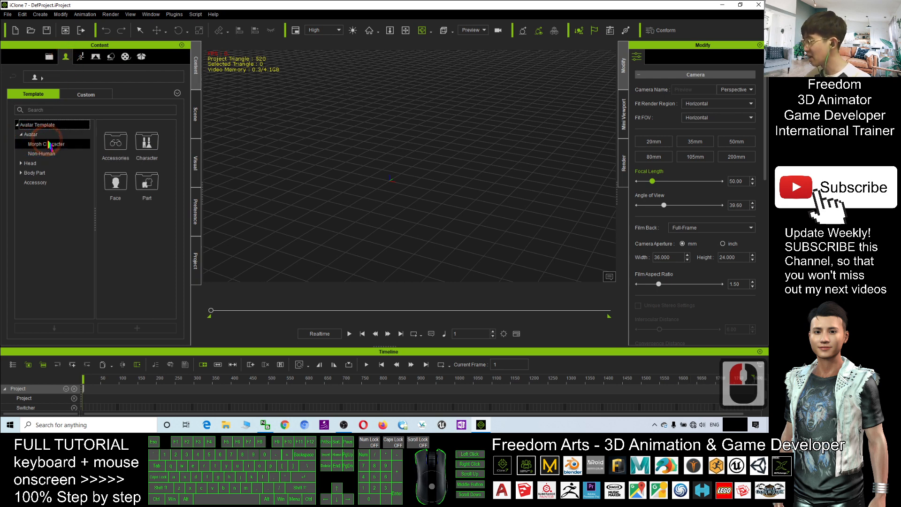
{"action": "left_click", "coordinate": [31, 134]}
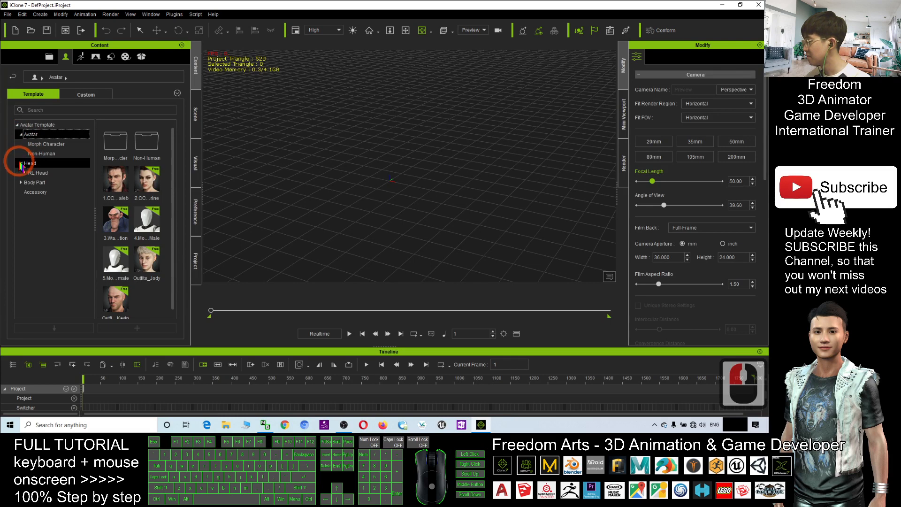
Step: Expand the Animation Motion folder, then return to the Set > Prop categories
{"action": "left_click", "coordinate": [81, 56]}
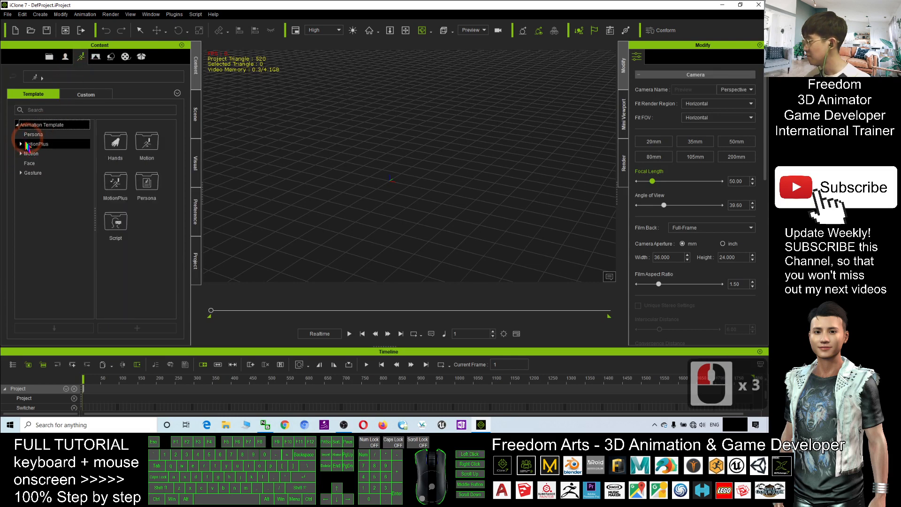
{"action": "left_click", "coordinate": [30, 154]}
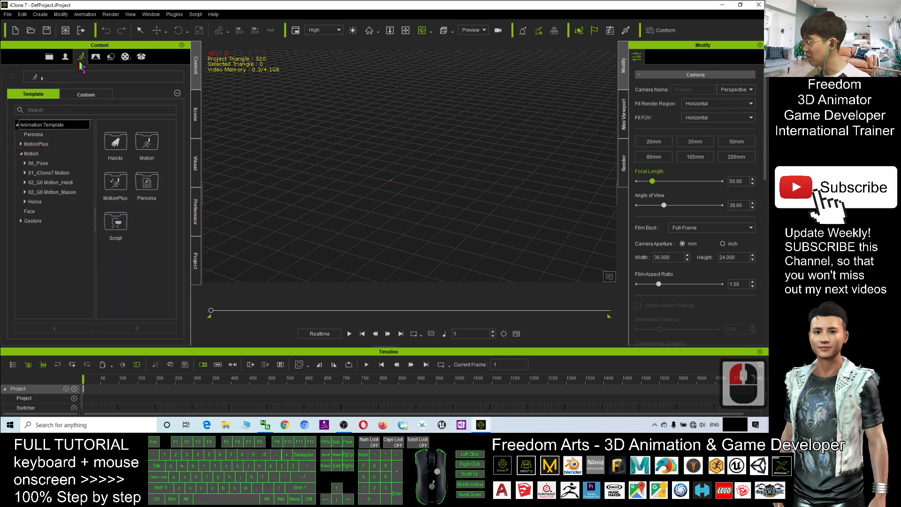
{"action": "left_click", "coordinate": [110, 56]}
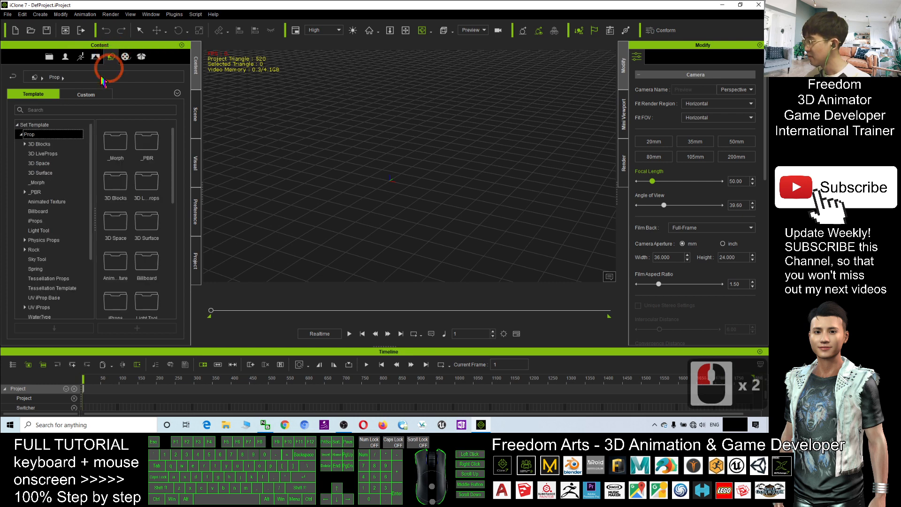
{"action": "left_click", "coordinate": [40, 164]}
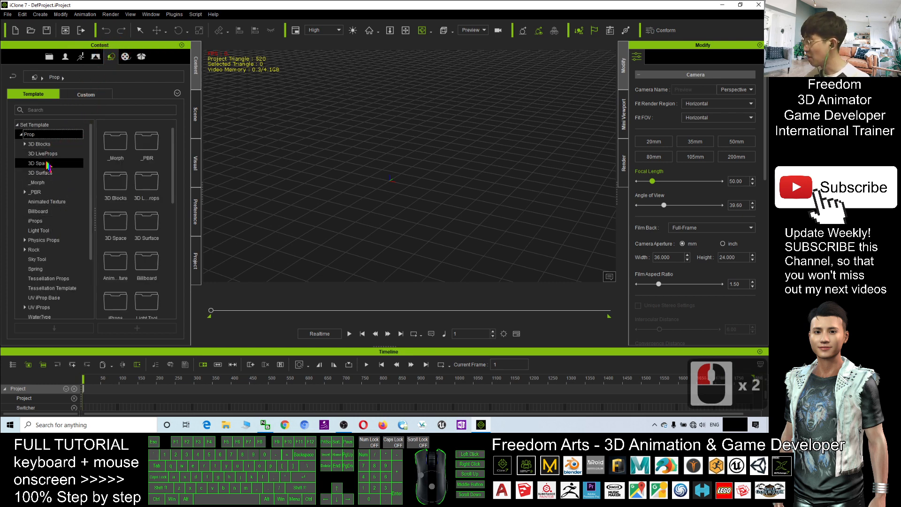
Step: Add the Box_002 prop from 3D Blocks at the scene origin and orbit around it
{"action": "left_click", "coordinate": [39, 144]}
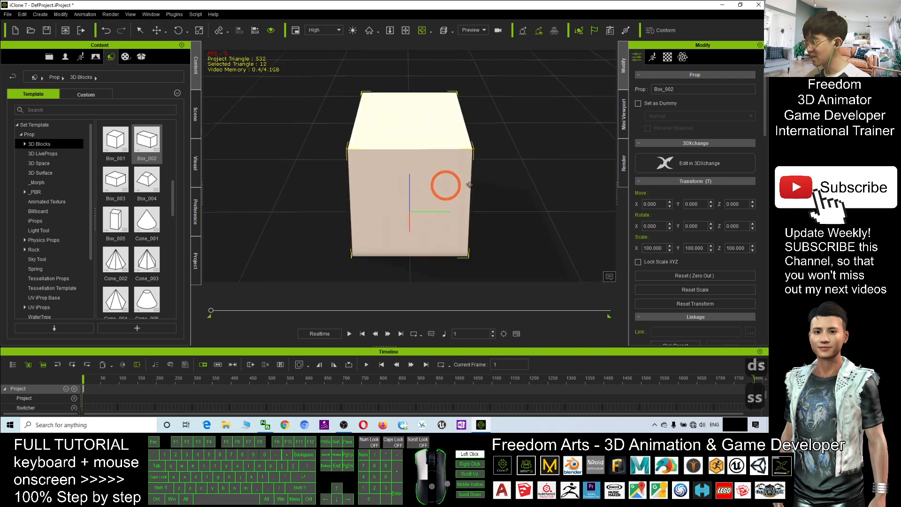
{"action": "left_click_drag", "start_coordinate": [469, 184], "coordinate": [460, 222]}
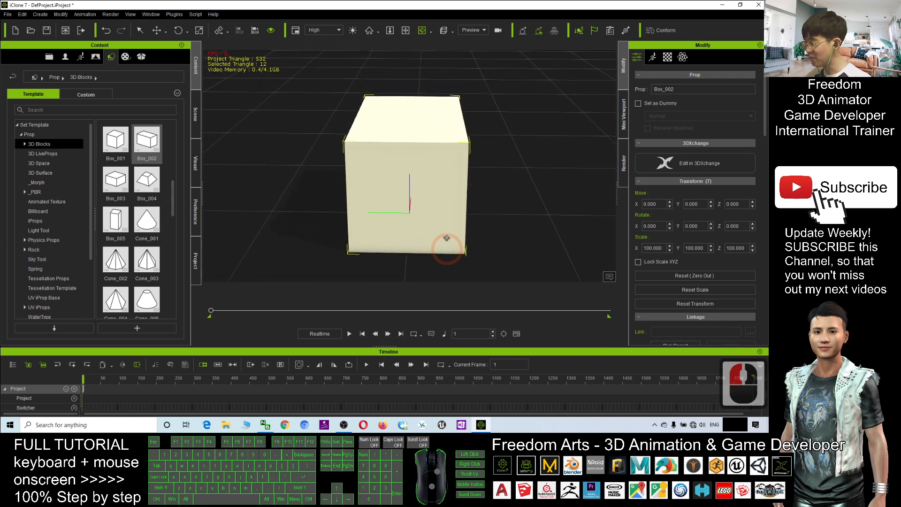
{"action": "left_click_drag", "start_coordinate": [447, 237], "coordinate": [486, 219]}
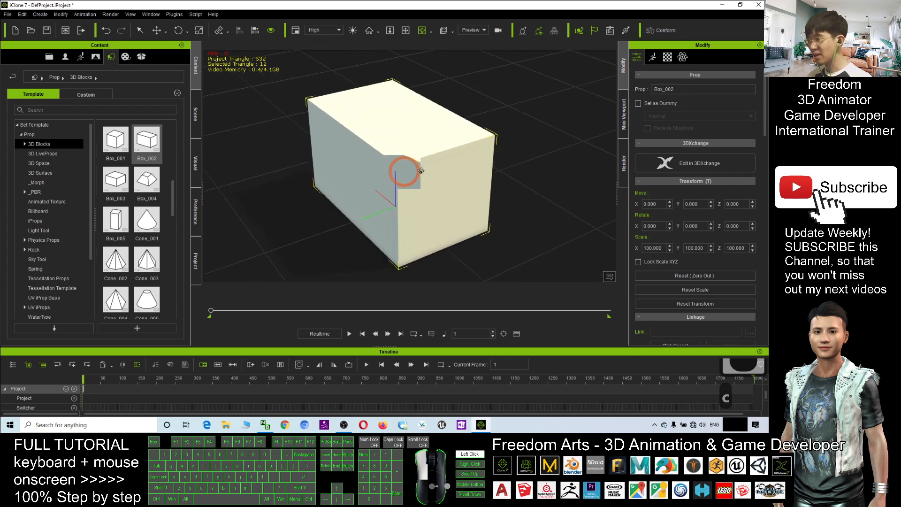
Step: Orbit the camera to view the box from the side and from above
{"action": "left_click_drag", "start_coordinate": [420, 173], "coordinate": [391, 167]}
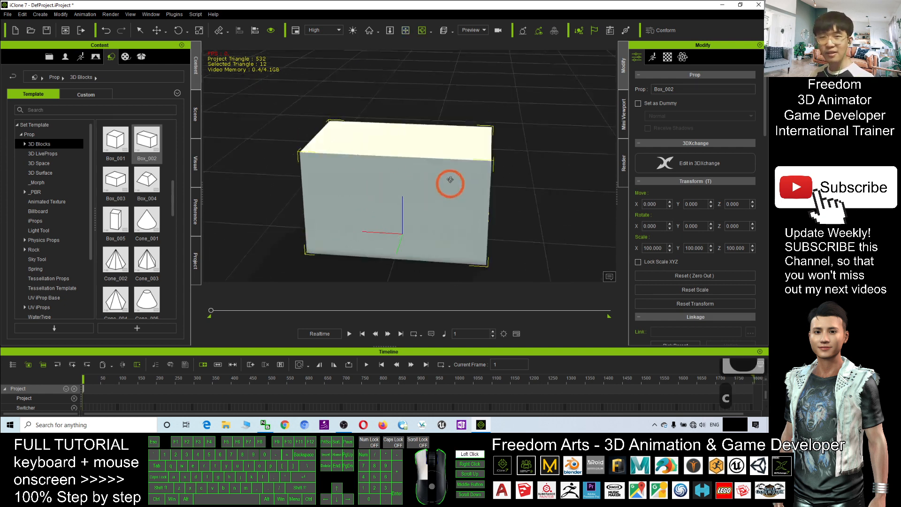
{"action": "left_click_drag", "start_coordinate": [449, 183], "coordinate": [391, 175]}
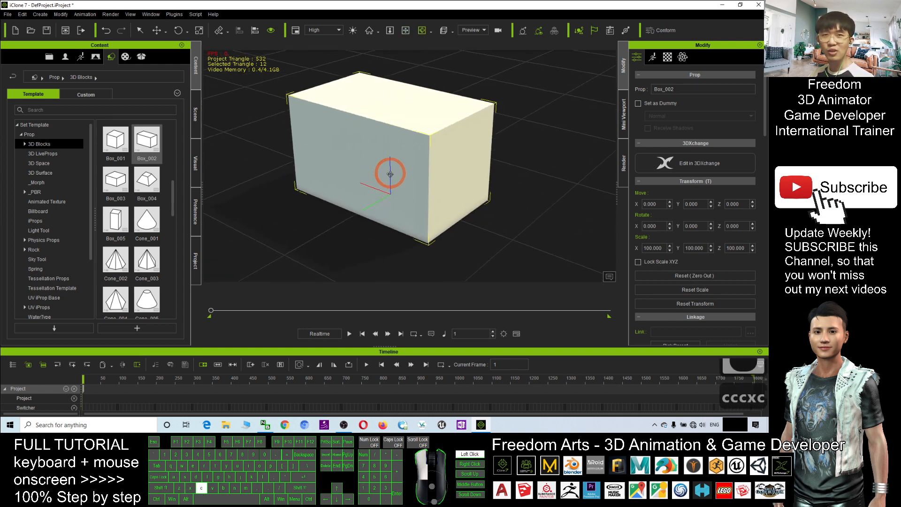